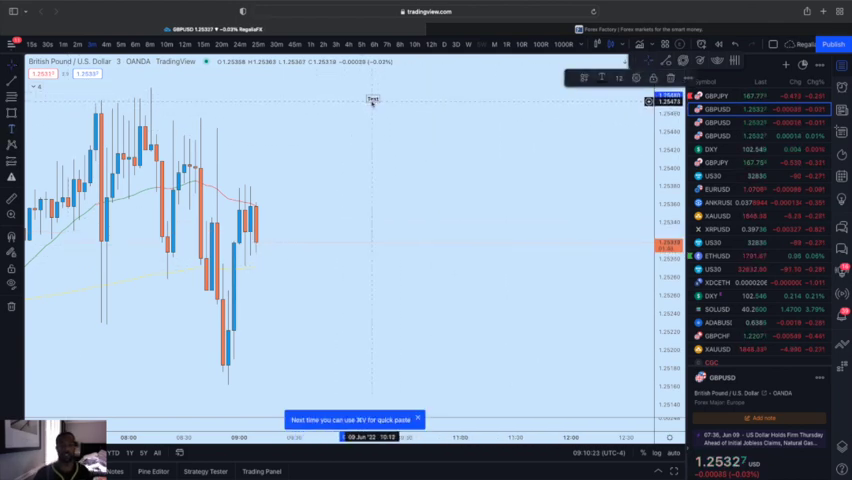
- Remove the stray text label and pick the Brush tool for freehand drawing
right_click(372, 99)
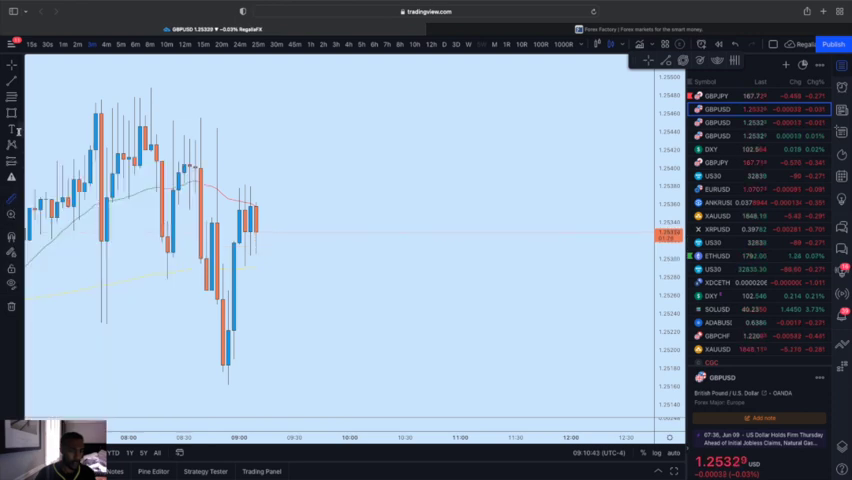
left_click(11, 131)
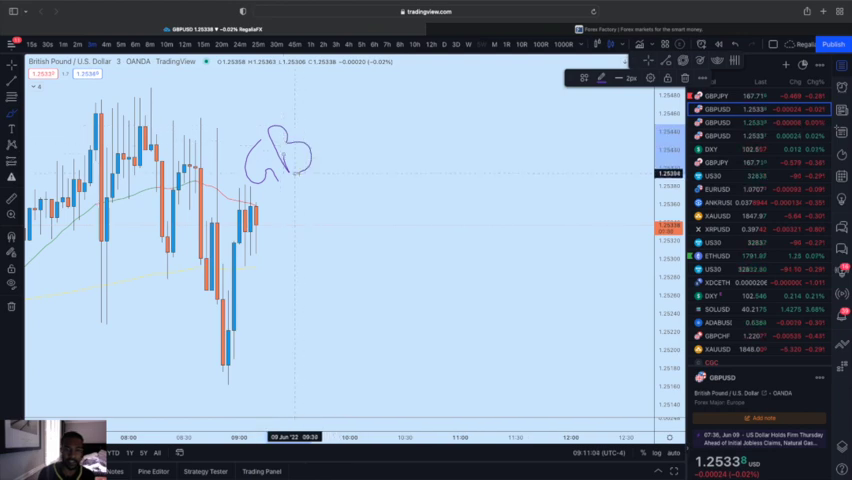
- Handwrite GBPUSD above the candles and 'base' with a stroke beneath GBP
left_click_drag(300, 165, 320, 140)
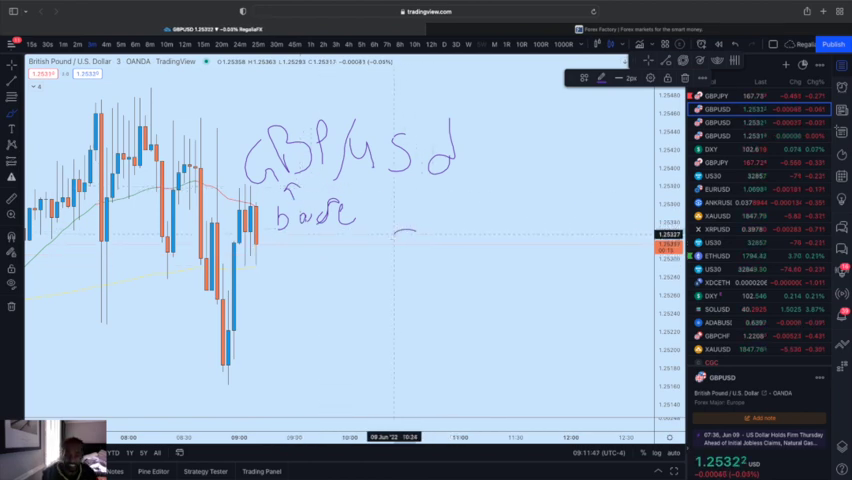
left_click_drag(398, 228, 415, 242)
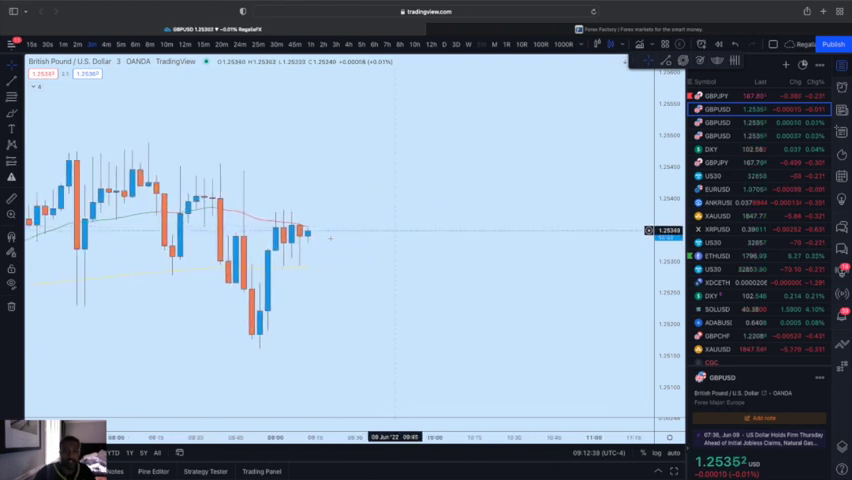
mouse_move(270, 287)
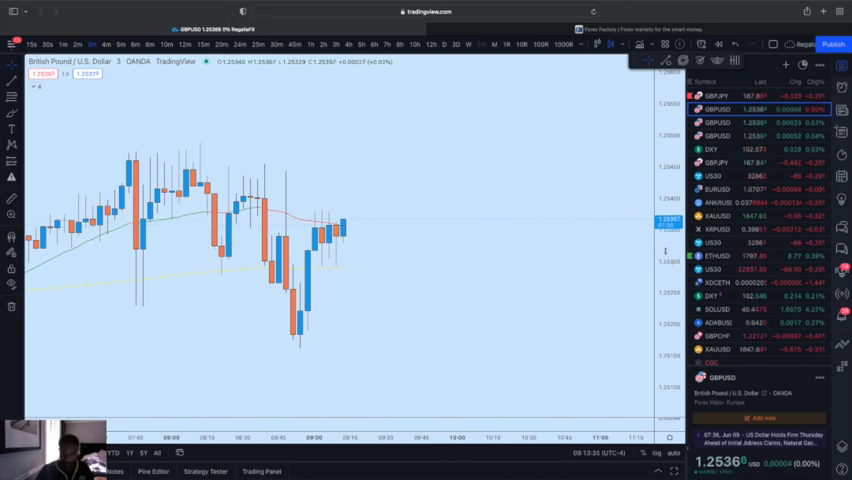
mouse_move(413, 232)
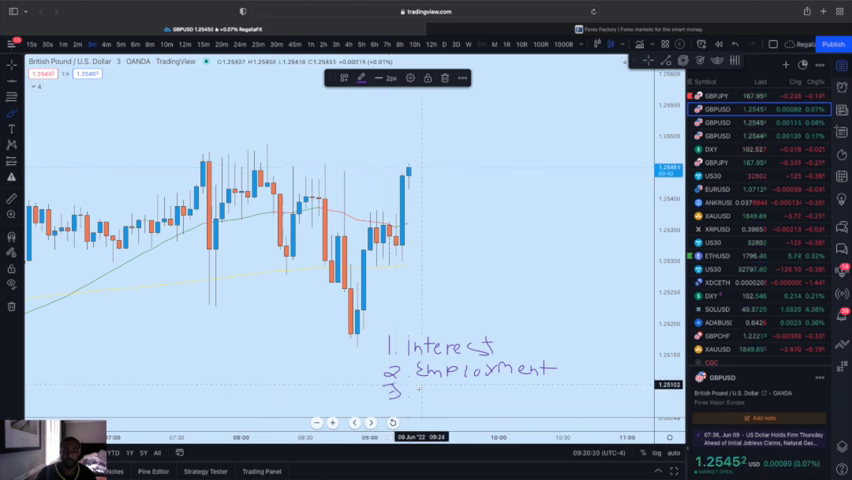
- Continue the handwritten factor list, starting the third item after Interest and Employment
type("Pr")
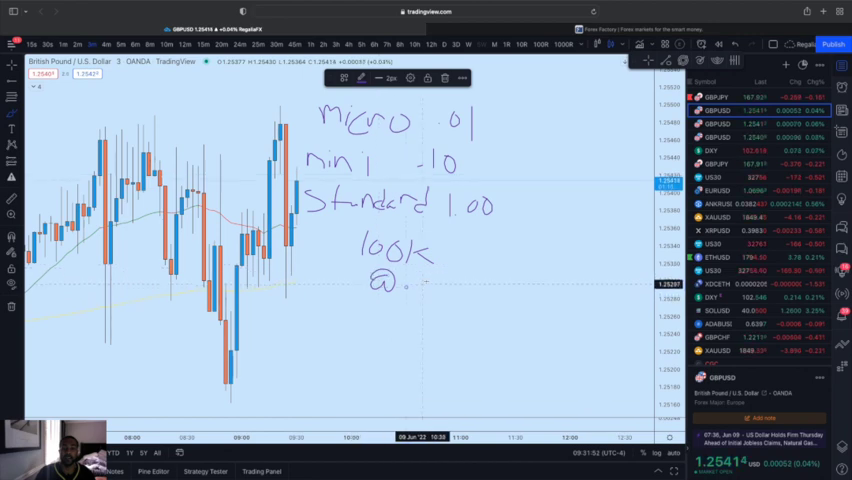
- Finish the lot-size note so the last line reads '100k @ .01'
type("01")
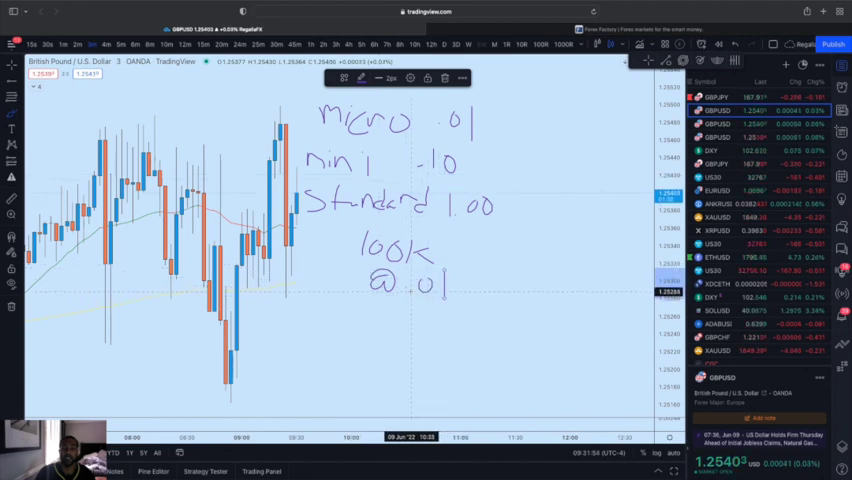